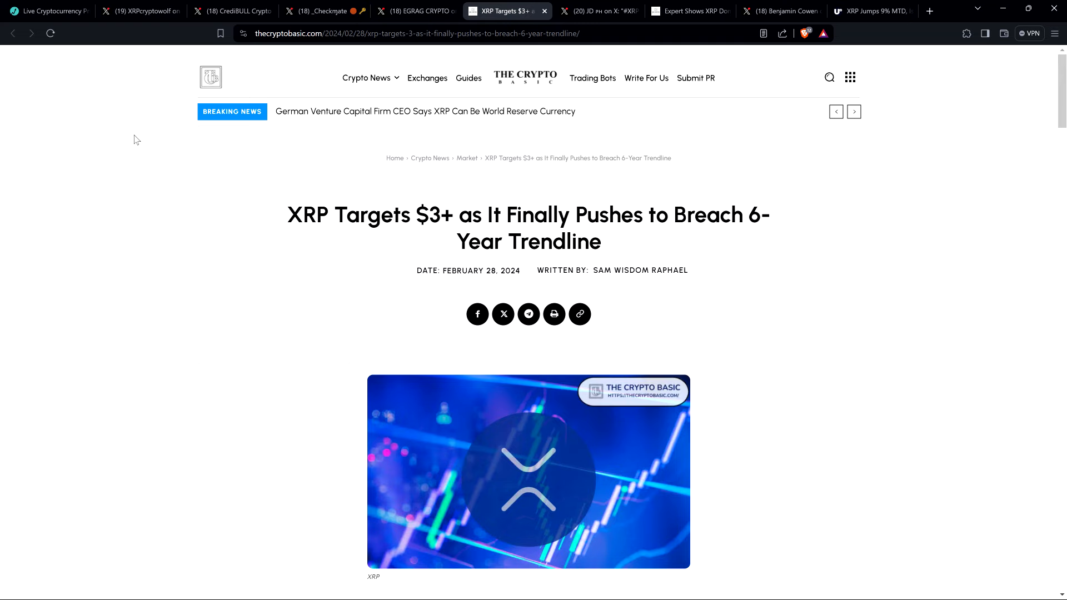
# Switch to the XRPcryptowolf tab showing the Bitcoin $63,500 bull-run post and its replies
pyautogui.click(140, 11)
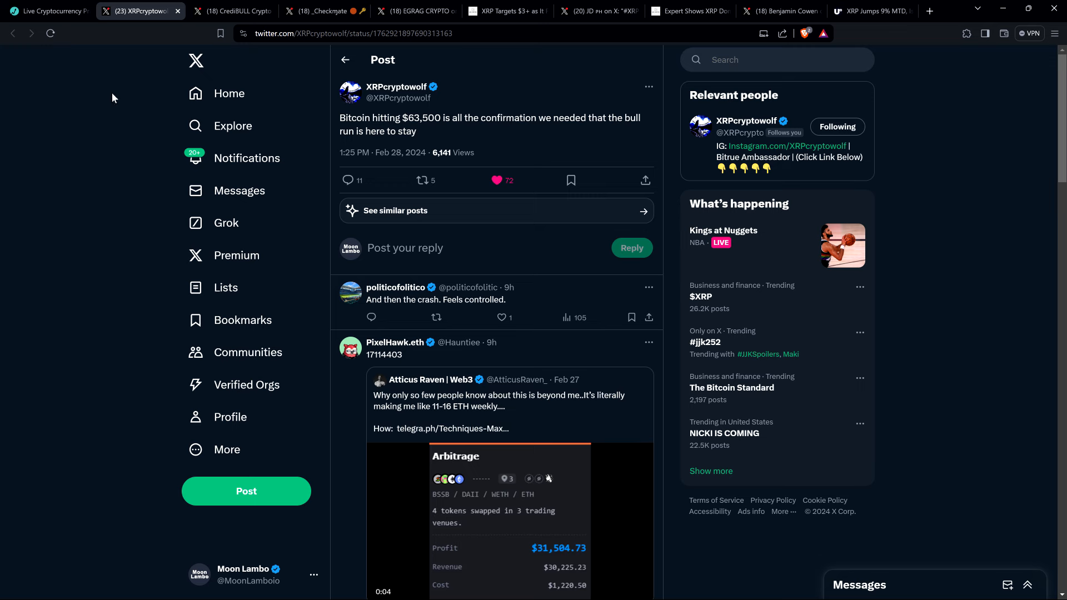
# Switch to the CrediBULL Crypto tab arguing alts run after BTC breaks prior highs
pyautogui.click(228, 12)
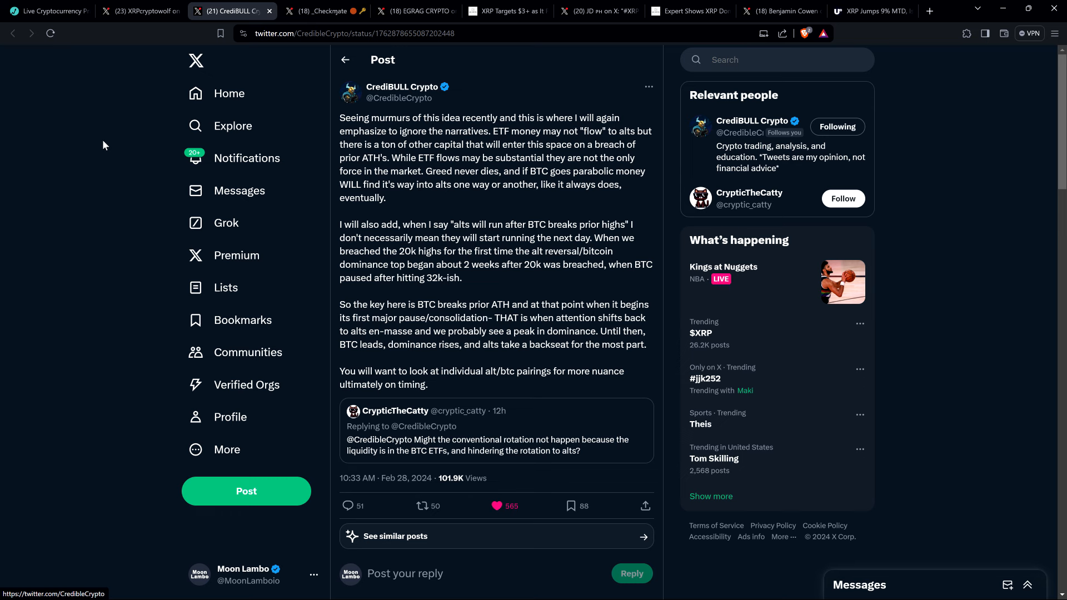
pyautogui.moveTo(468, 241)
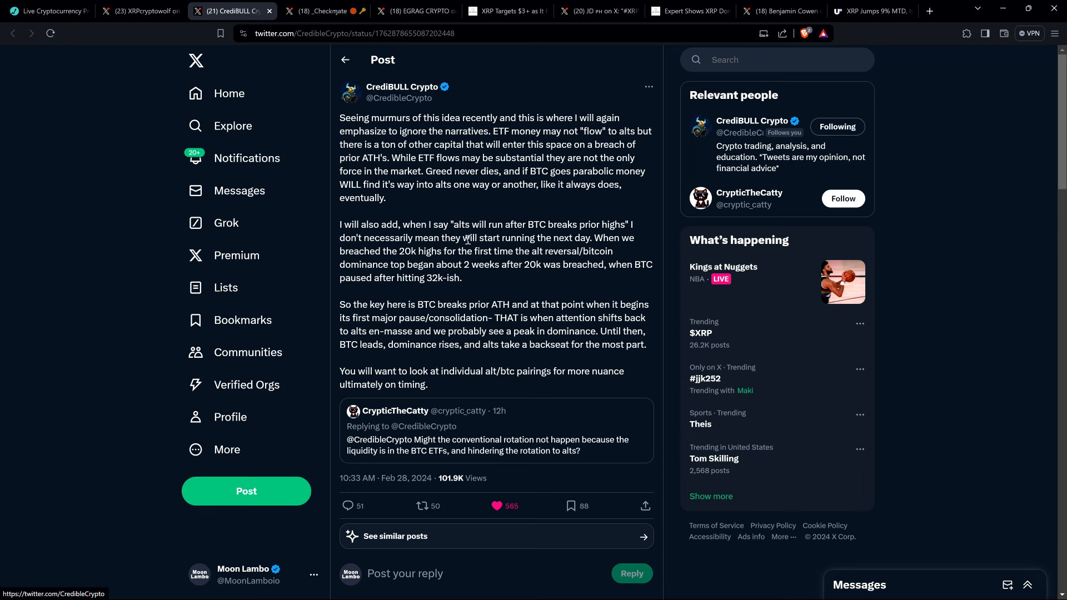
pyautogui.moveTo(477, 294)
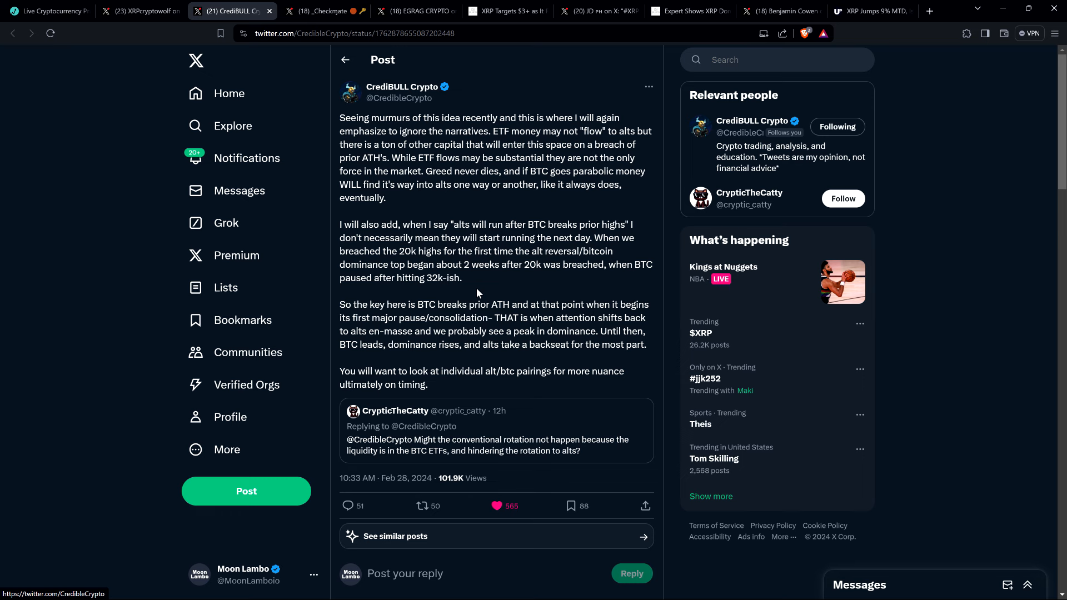
pyautogui.moveTo(417, 219)
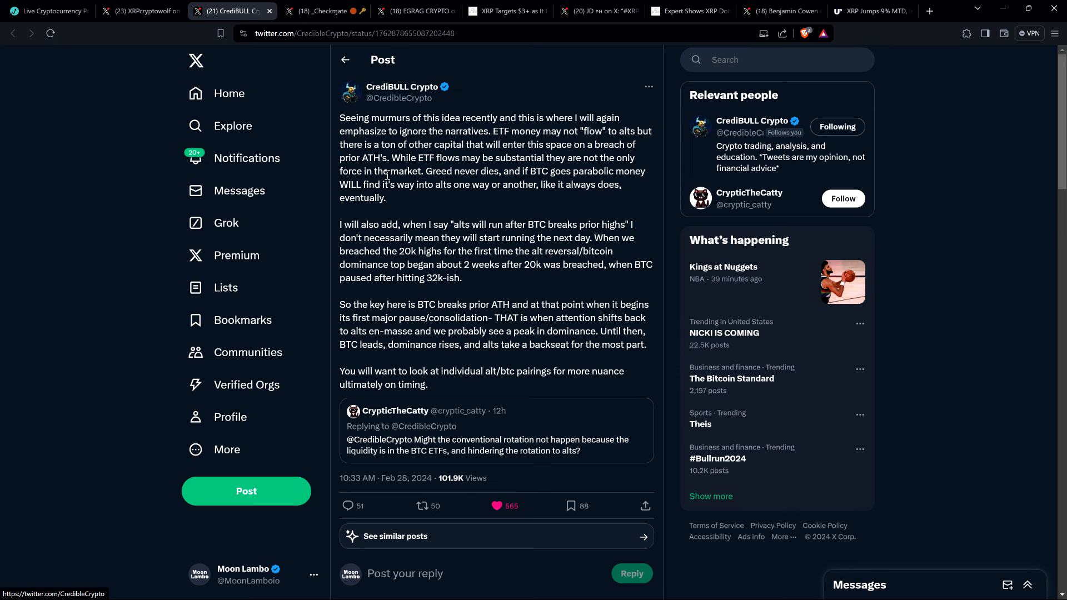
pyautogui.moveTo(88, 146)
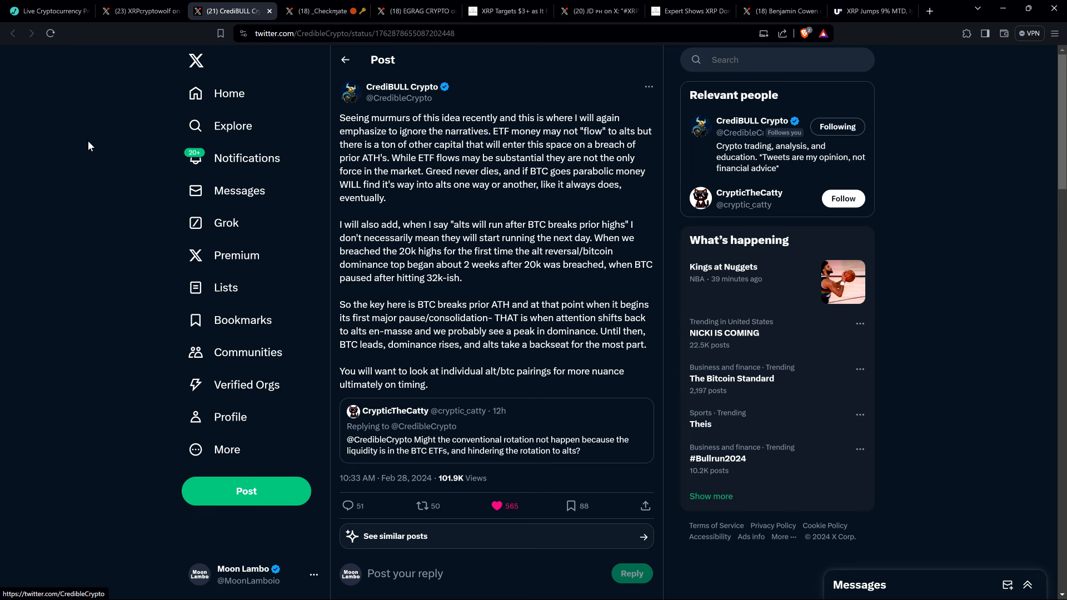
pyautogui.moveTo(77, 147)
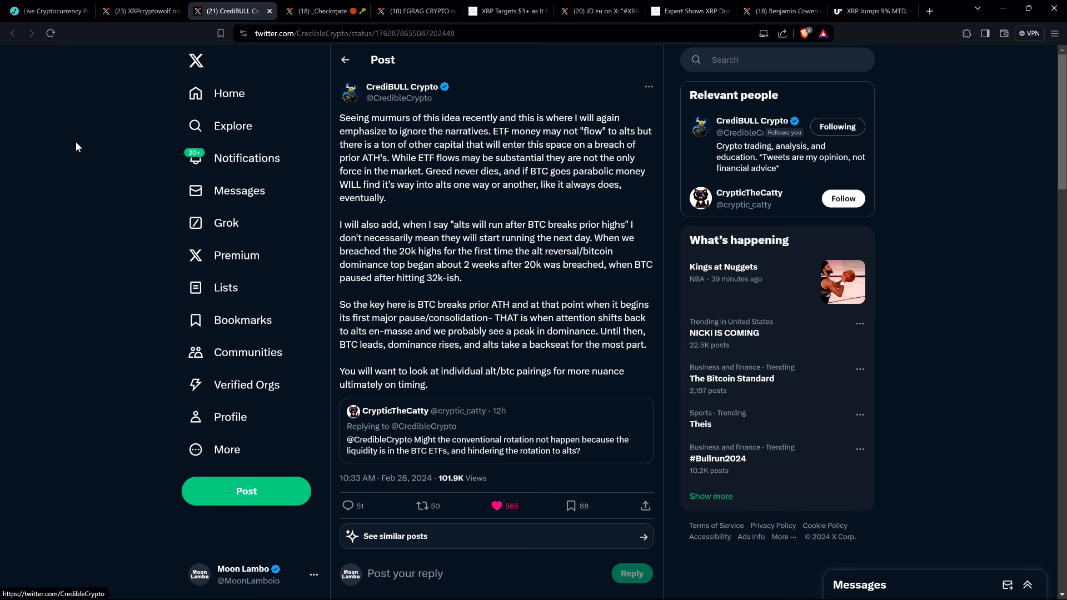
pyautogui.moveTo(85, 166)
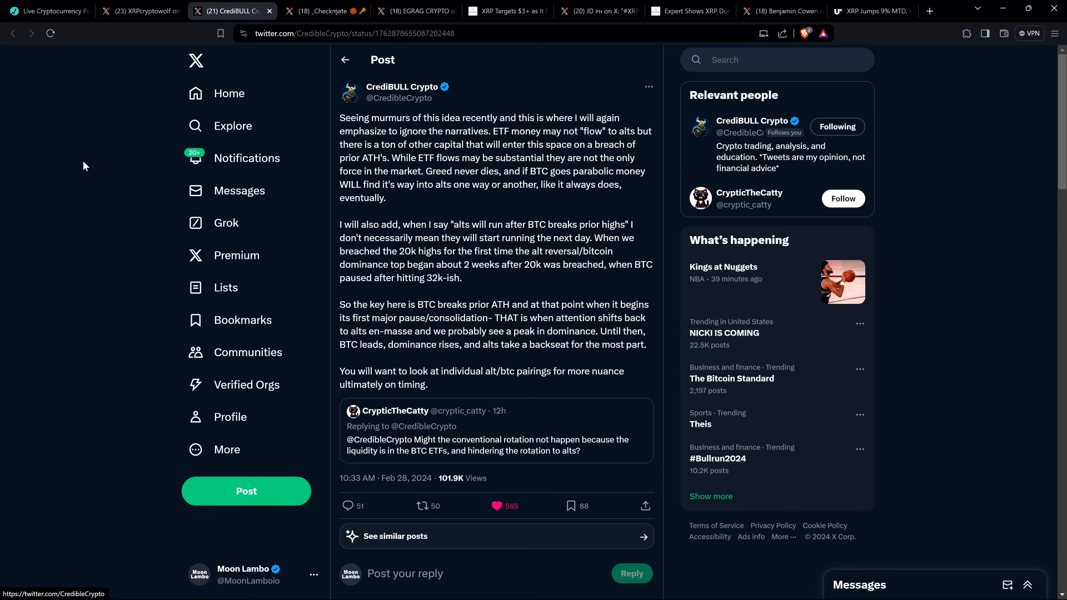
pyautogui.moveTo(89, 159)
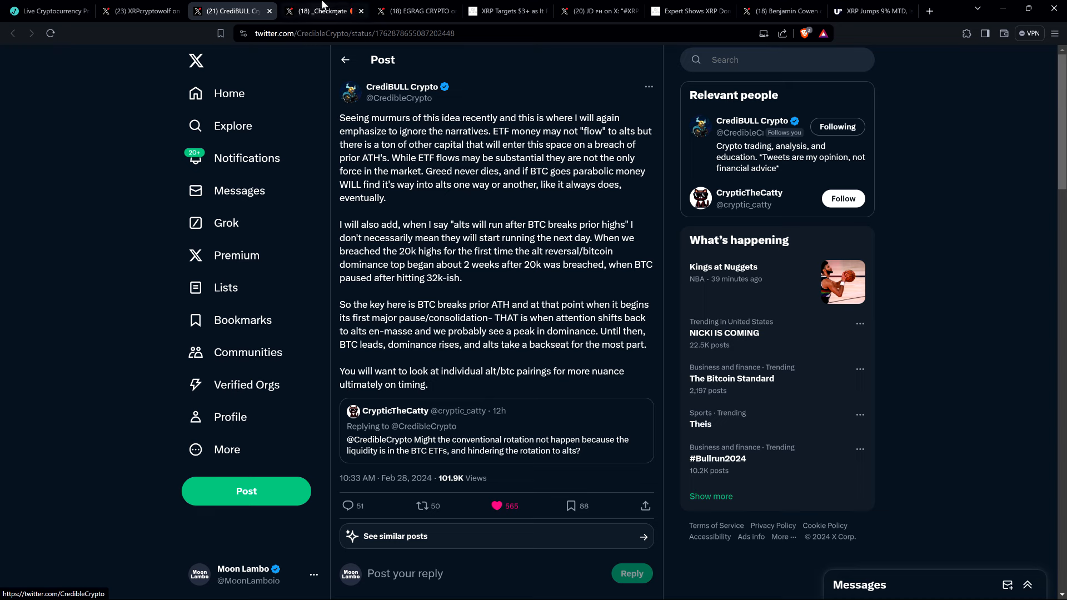
pyautogui.click(323, 11)
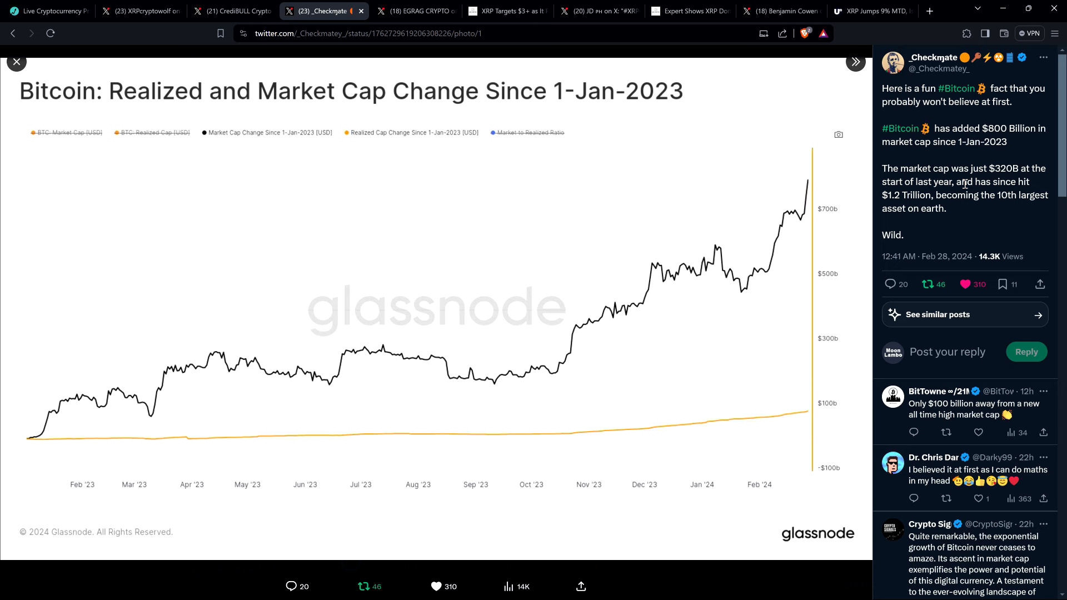
pyautogui.moveTo(927, 192)
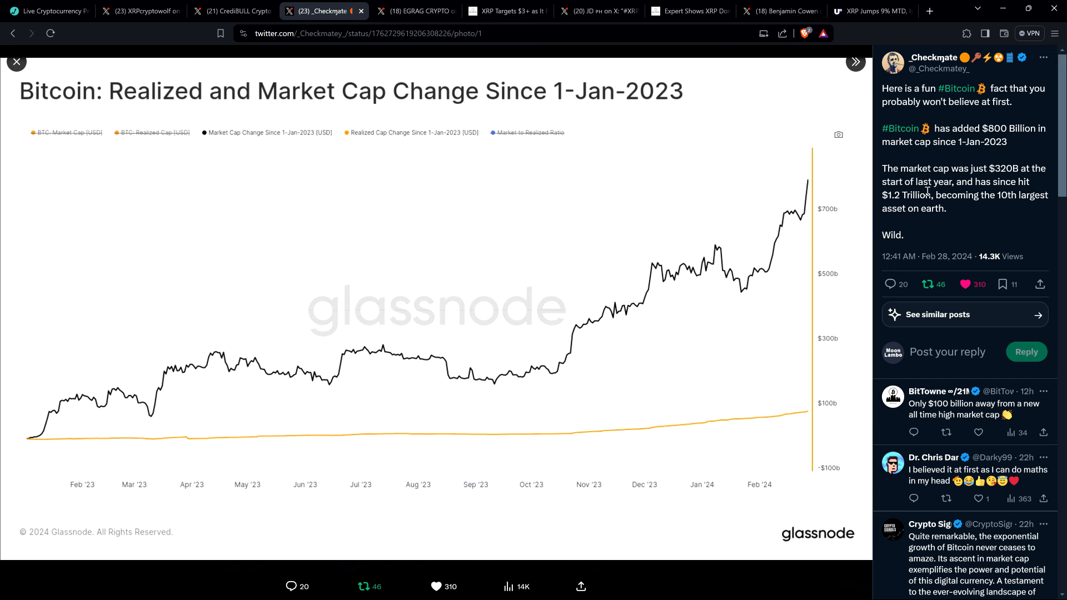
pyautogui.moveTo(929, 235)
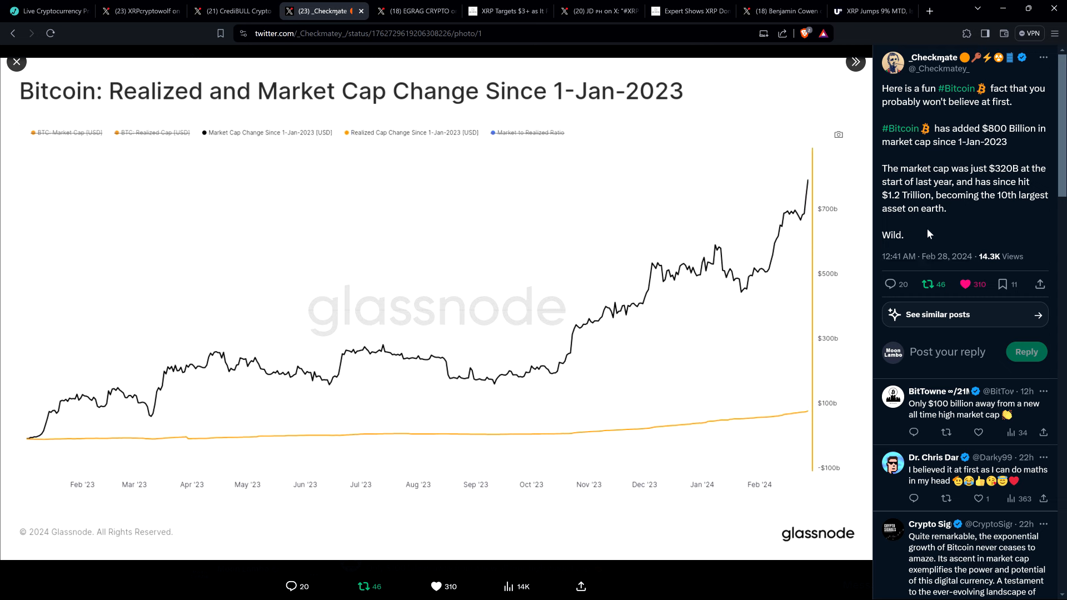
pyautogui.moveTo(961, 240)
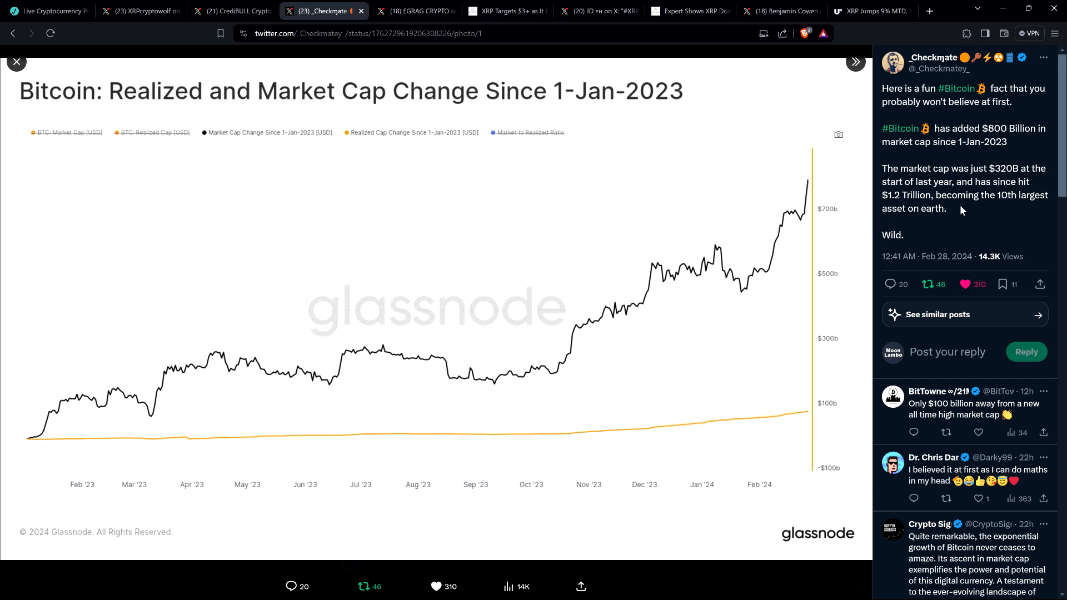
pyautogui.moveTo(444, 161)
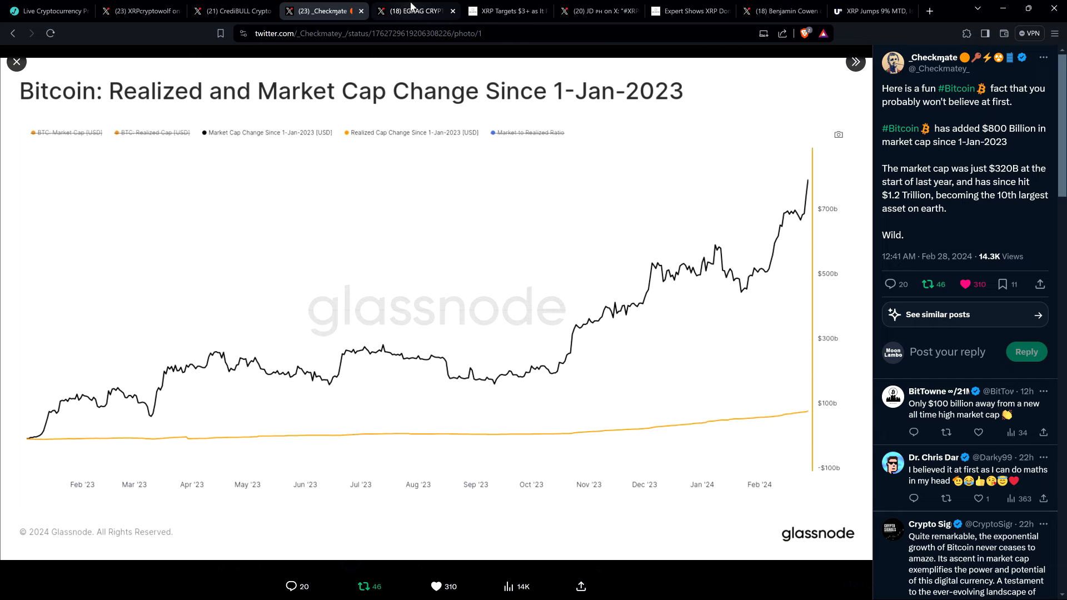
# Switch to the EGRAG CRYPTO tab projecting a $1 trillion XRP market cap
pyautogui.click(415, 11)
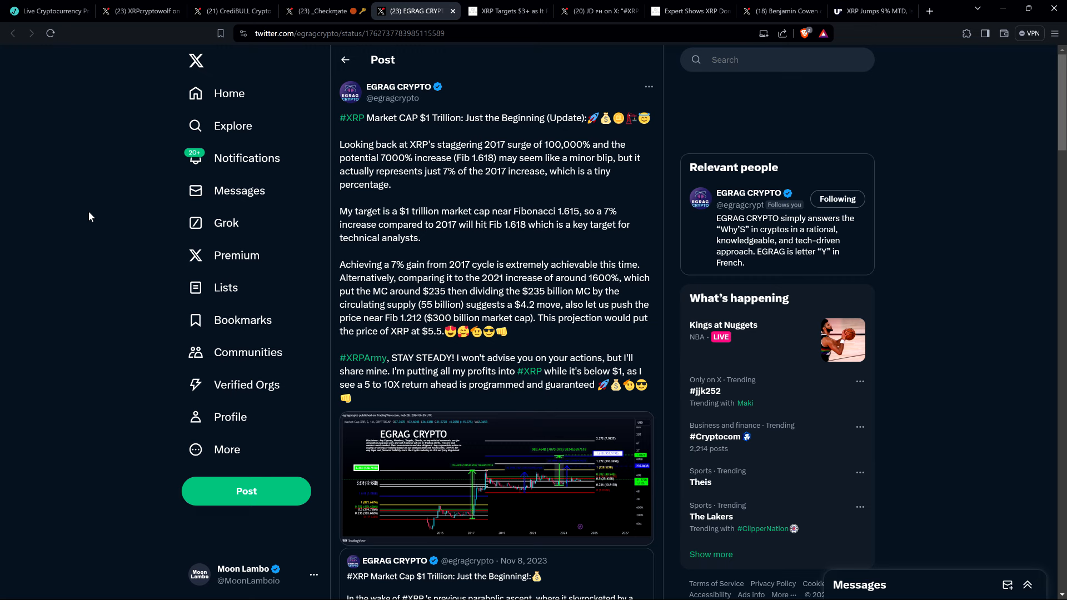
pyautogui.moveTo(49, 170)
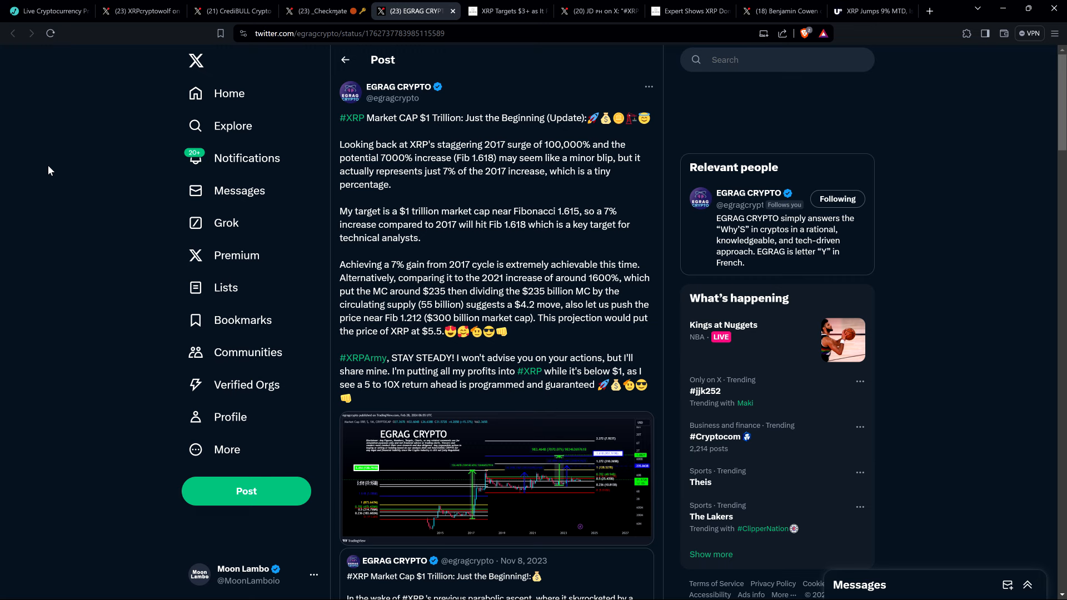
pyautogui.moveTo(64, 174)
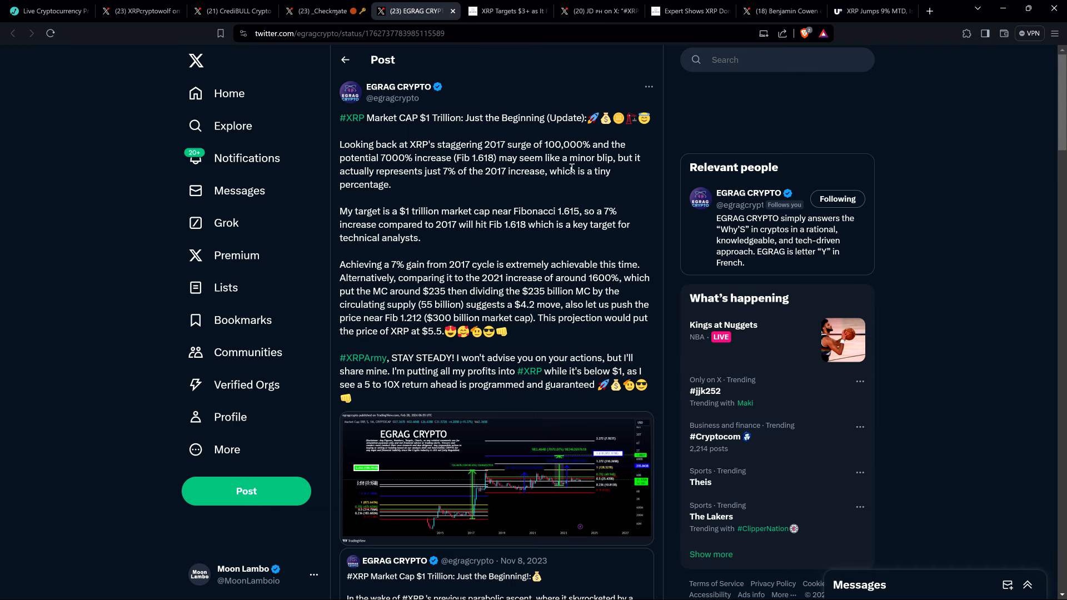
pyautogui.moveTo(548, 88)
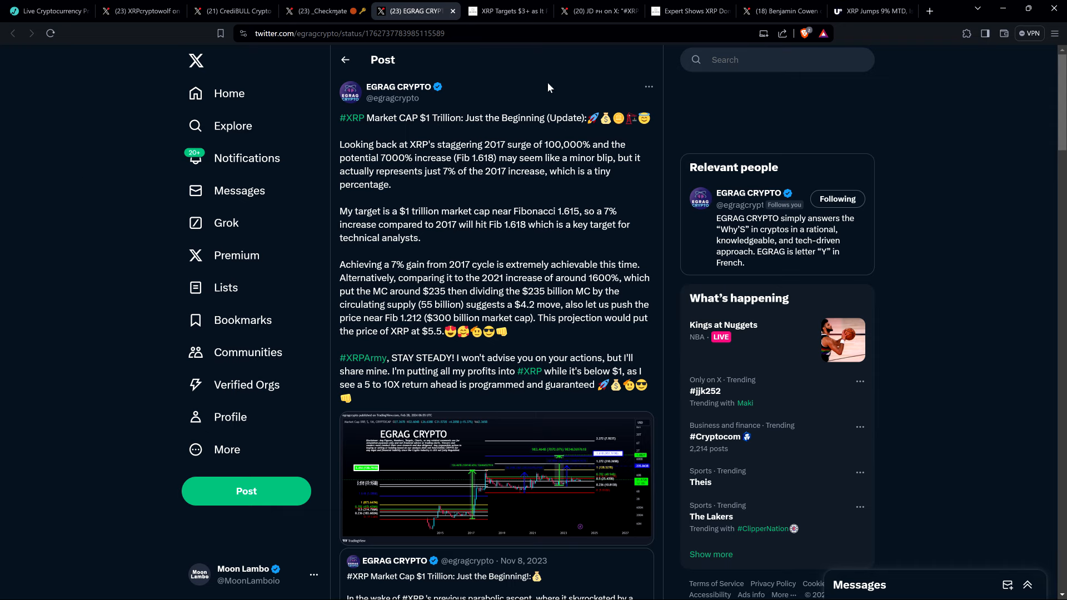
pyautogui.moveTo(551, 105)
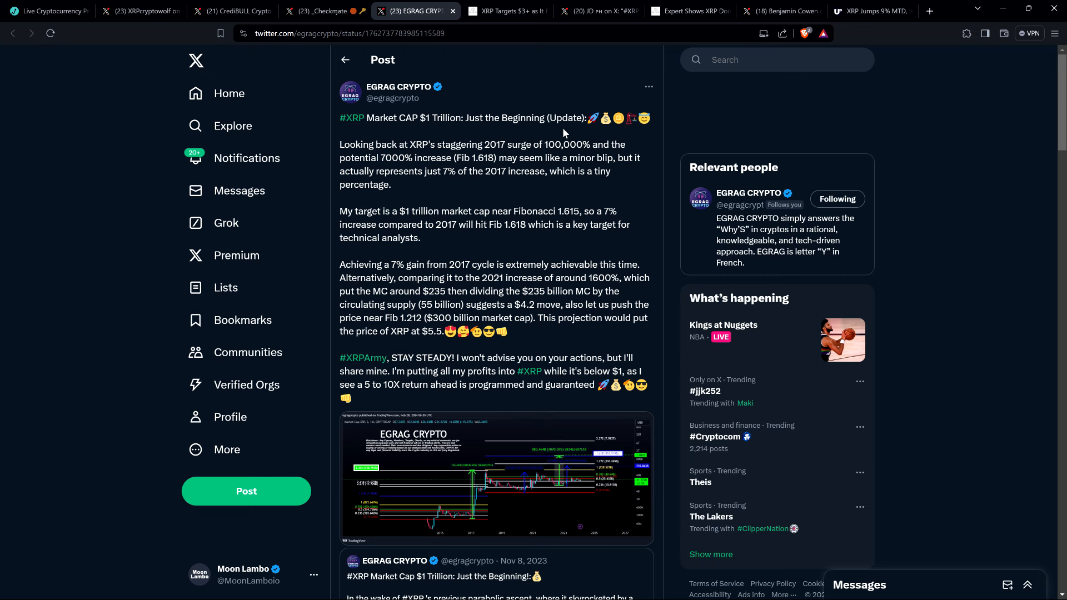
pyautogui.moveTo(568, 116)
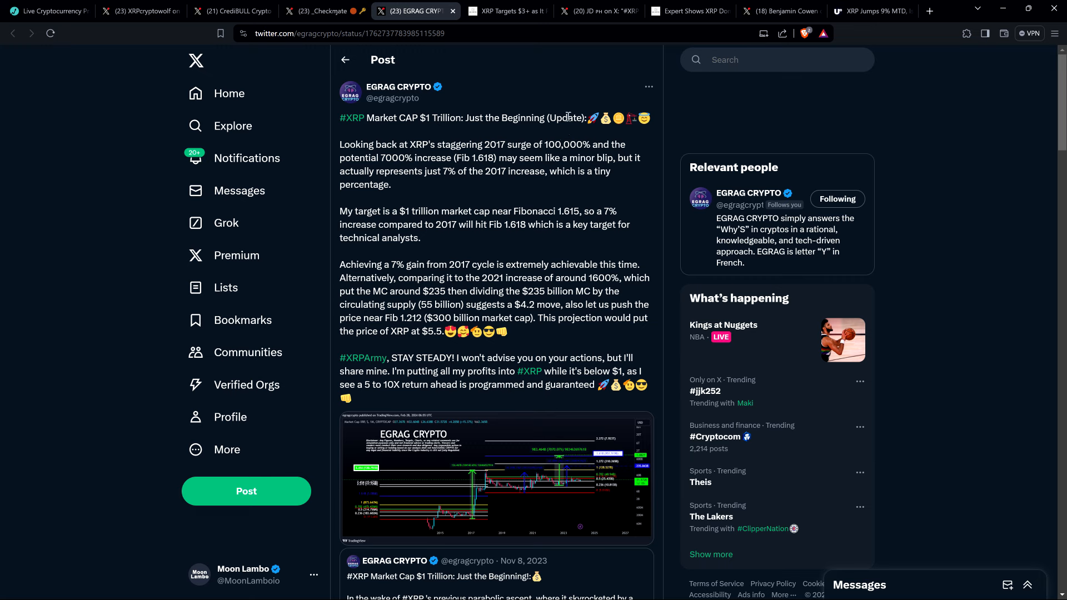
pyautogui.moveTo(466, 160)
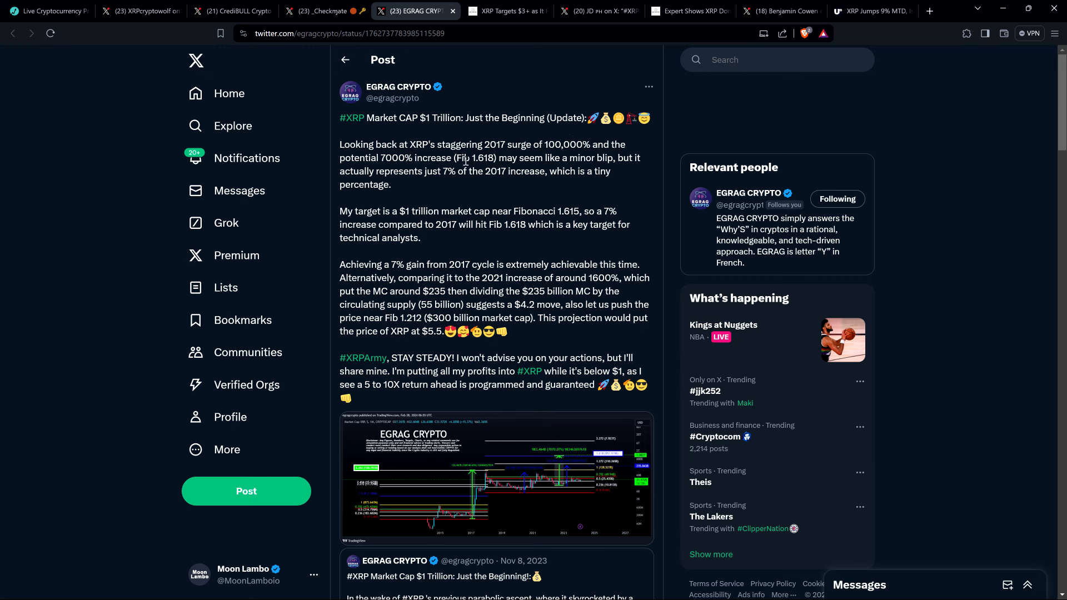
pyautogui.moveTo(417, 182)
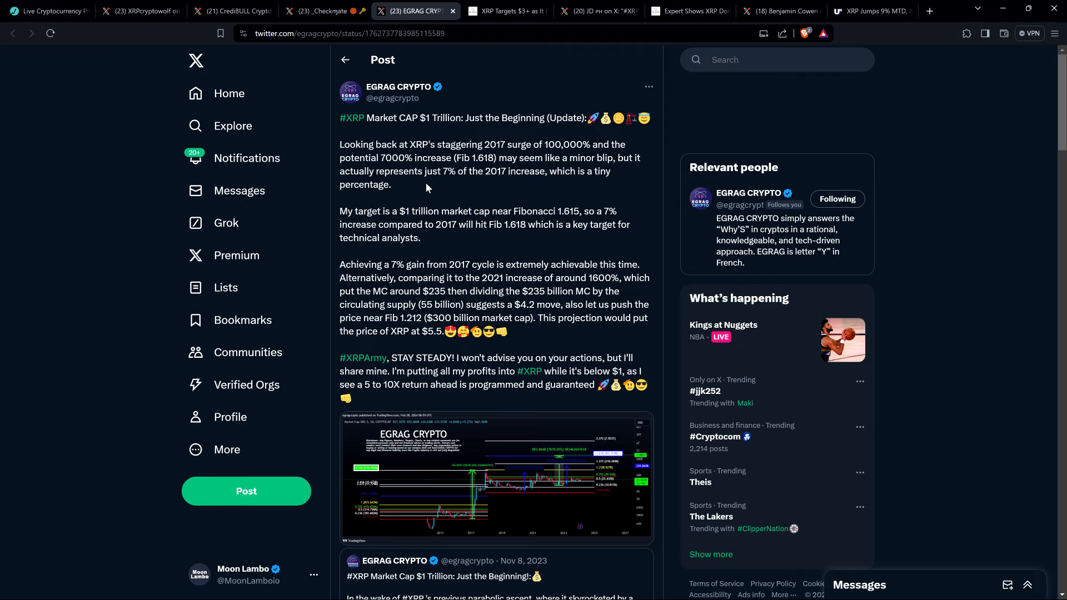
pyautogui.moveTo(450, 181)
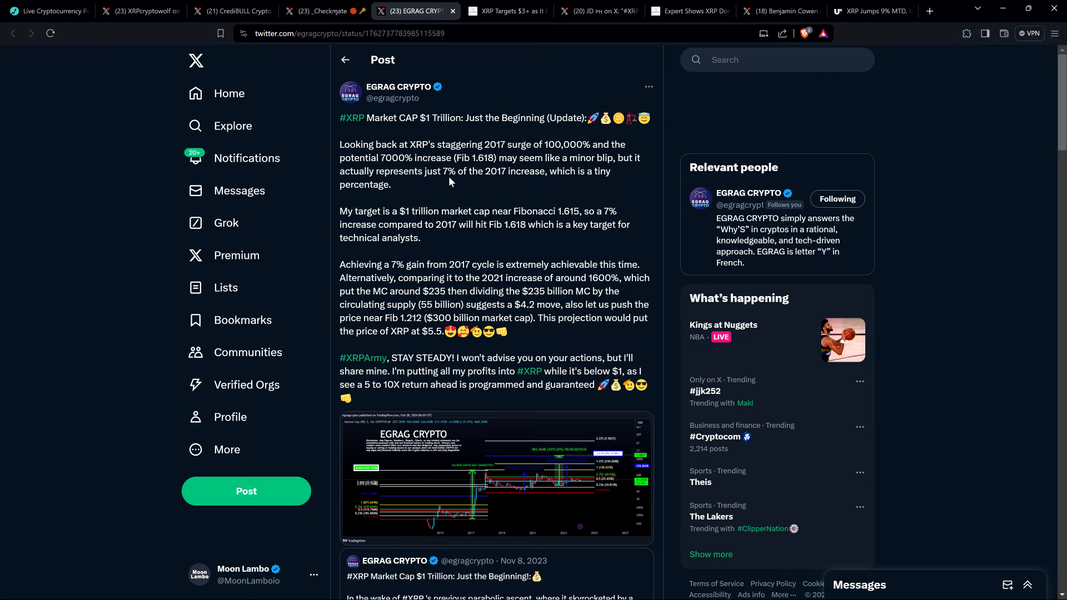
pyautogui.click(507, 11)
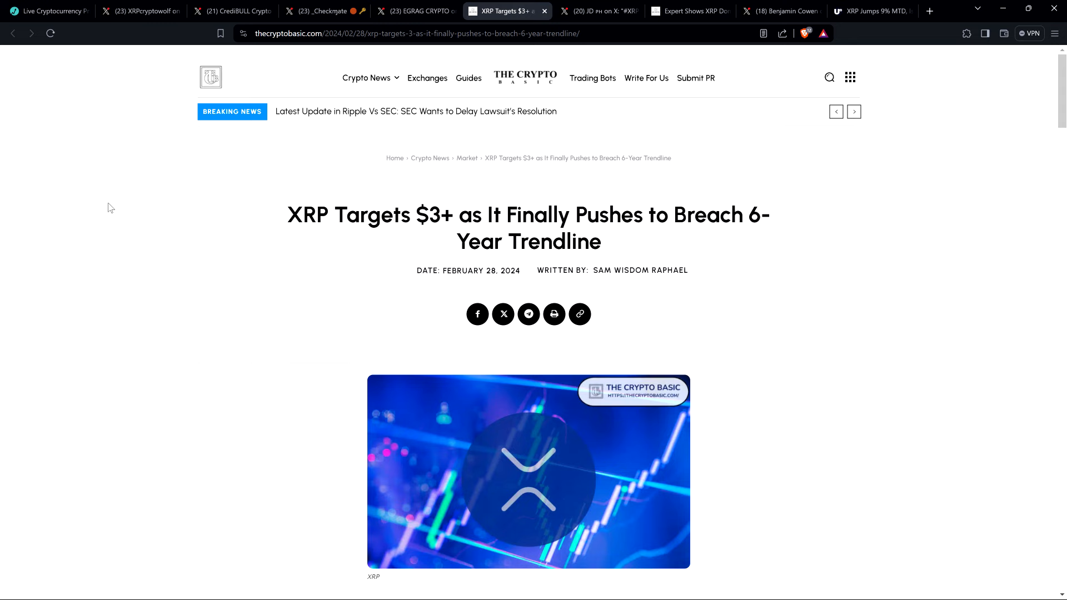
# Scroll the XRP $3+ article down to analyst JD's embedded six-year trendline post
pyautogui.scroll(-3)
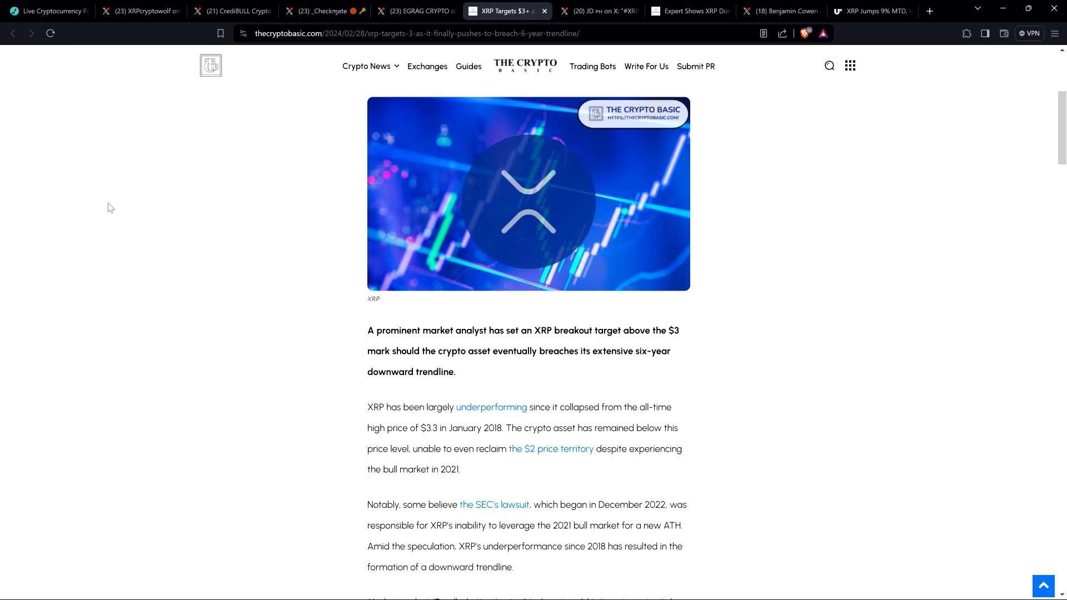
pyautogui.scroll(-3)
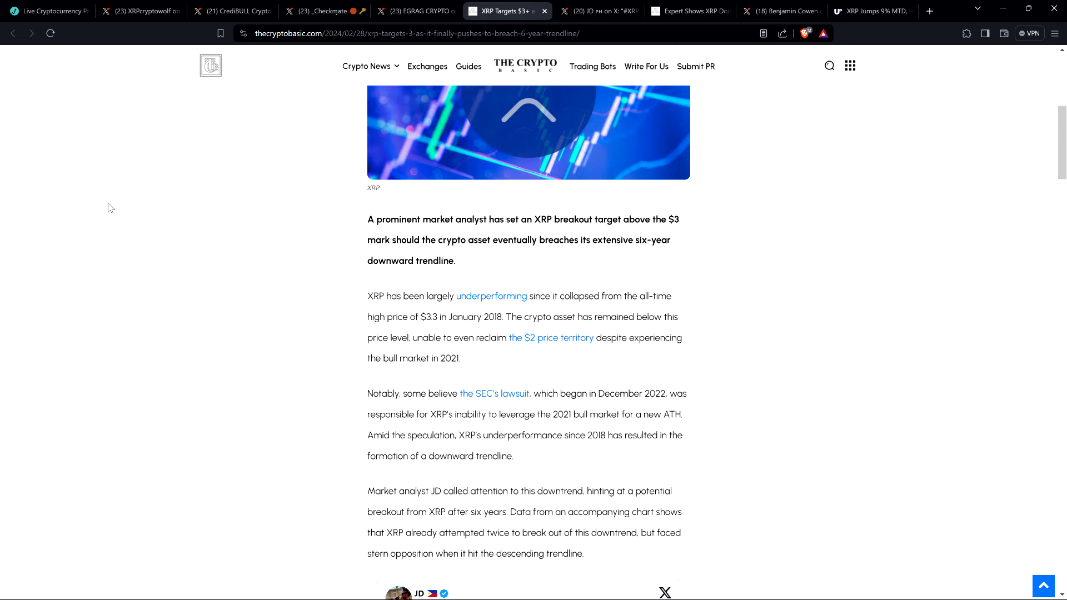
pyautogui.scroll(-3)
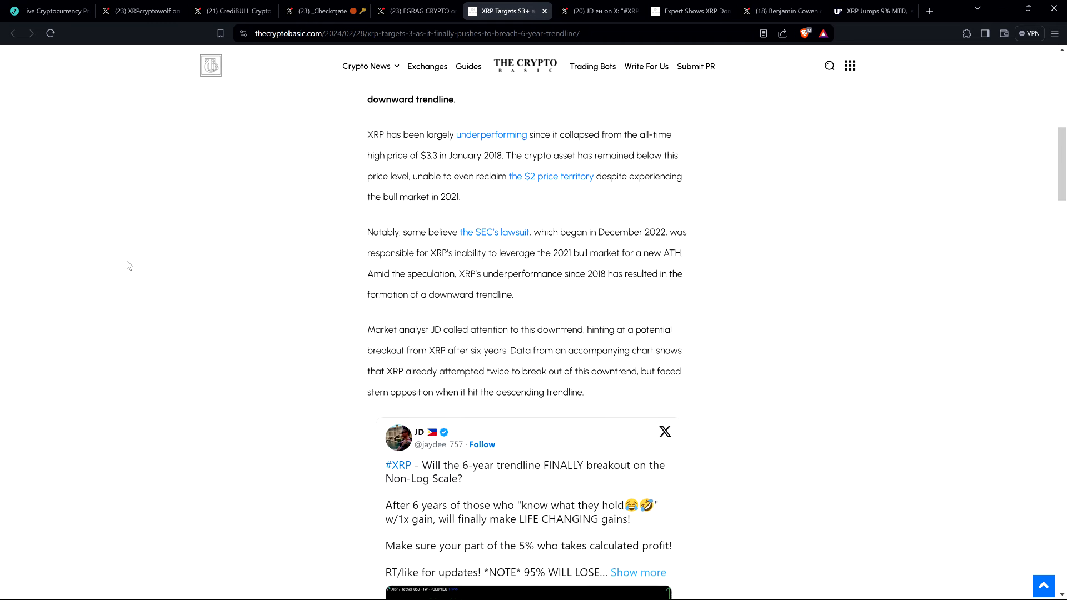
pyautogui.scroll(-3)
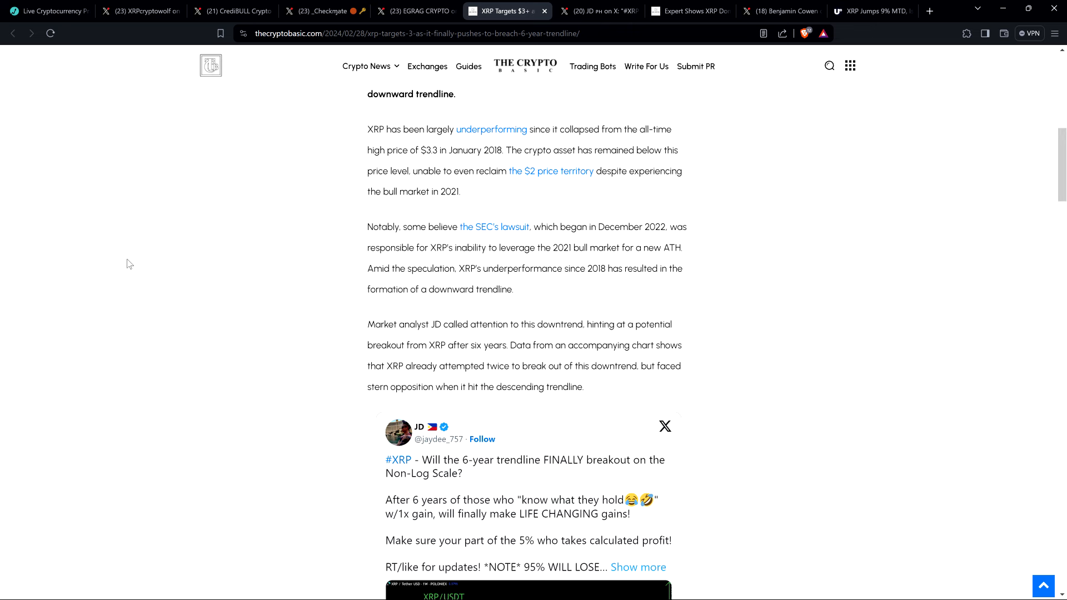
pyautogui.moveTo(127, 254)
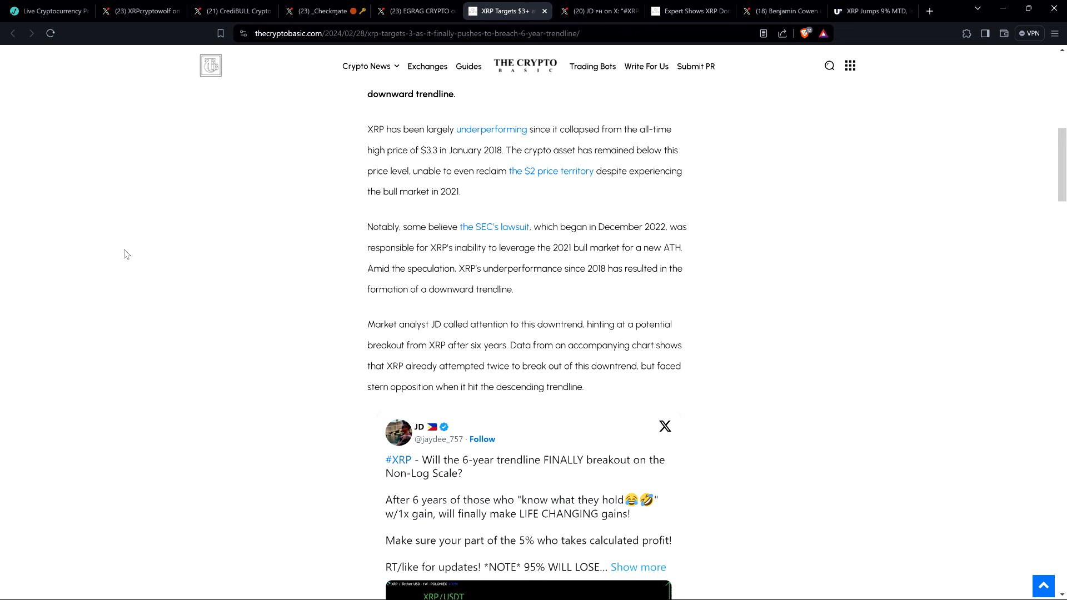
pyautogui.moveTo(117, 235)
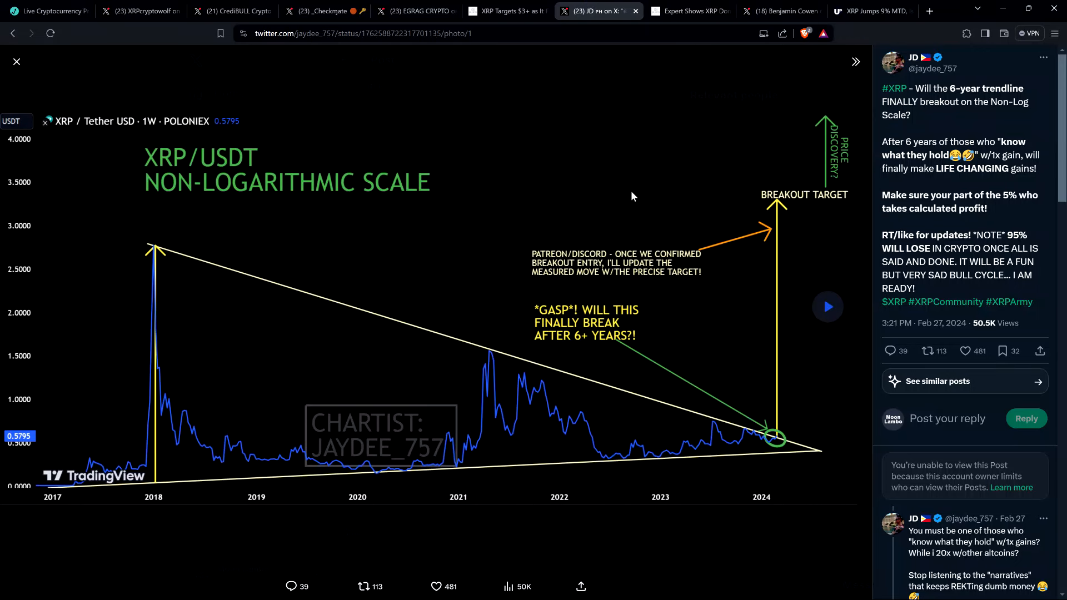
pyautogui.moveTo(941, 266)
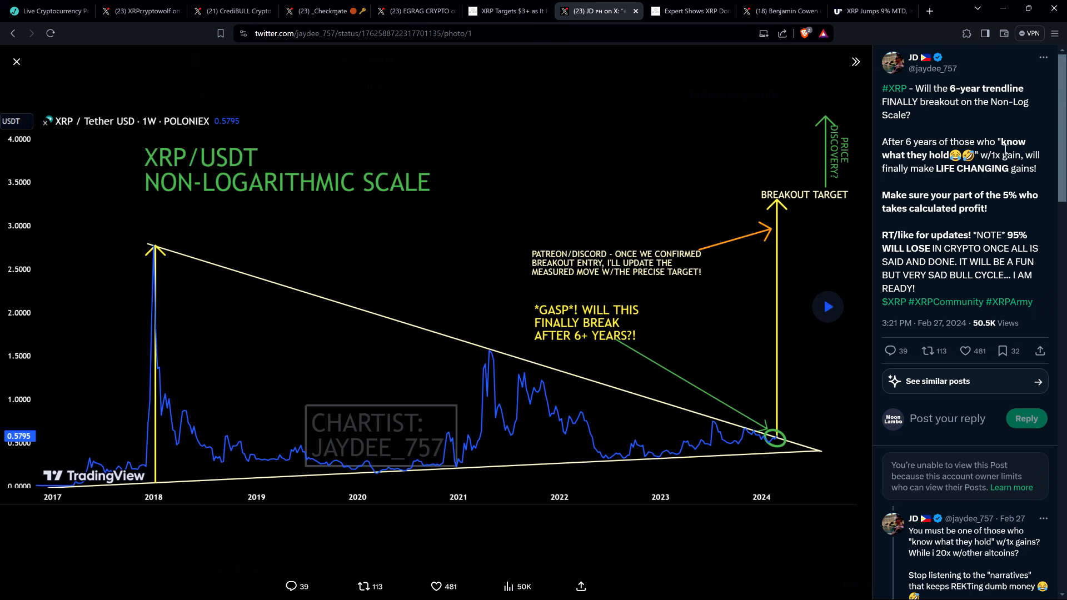
pyautogui.moveTo(994, 122)
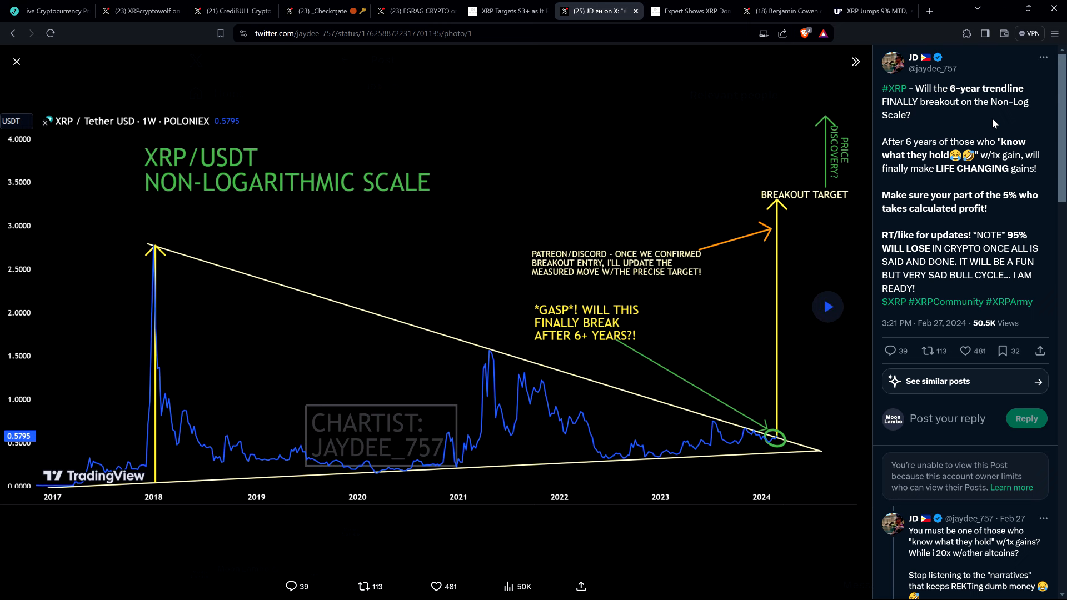
pyautogui.moveTo(872, 12)
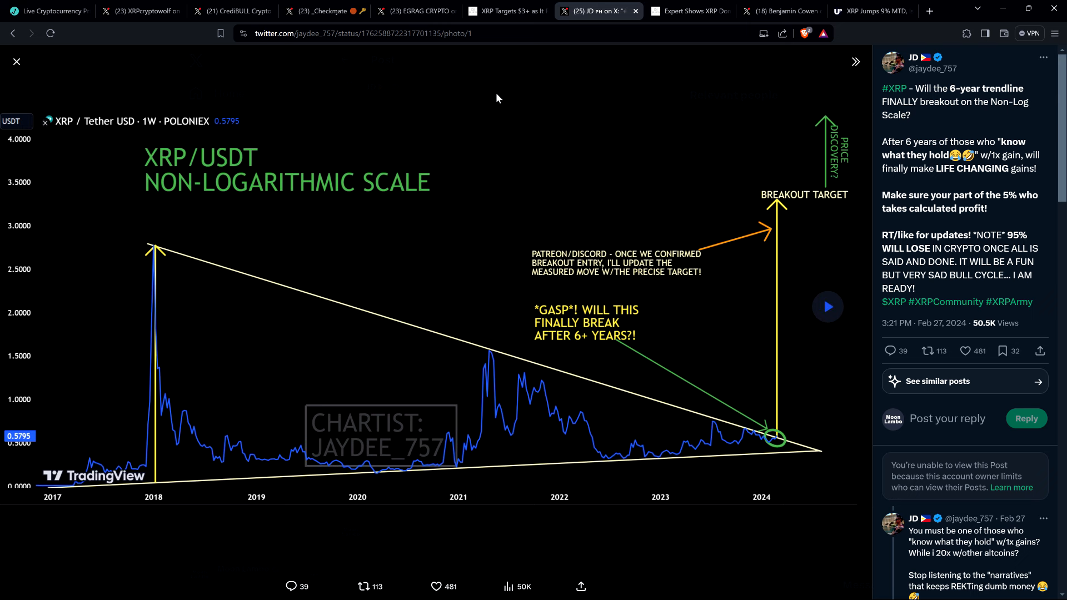
pyautogui.moveTo(477, 93)
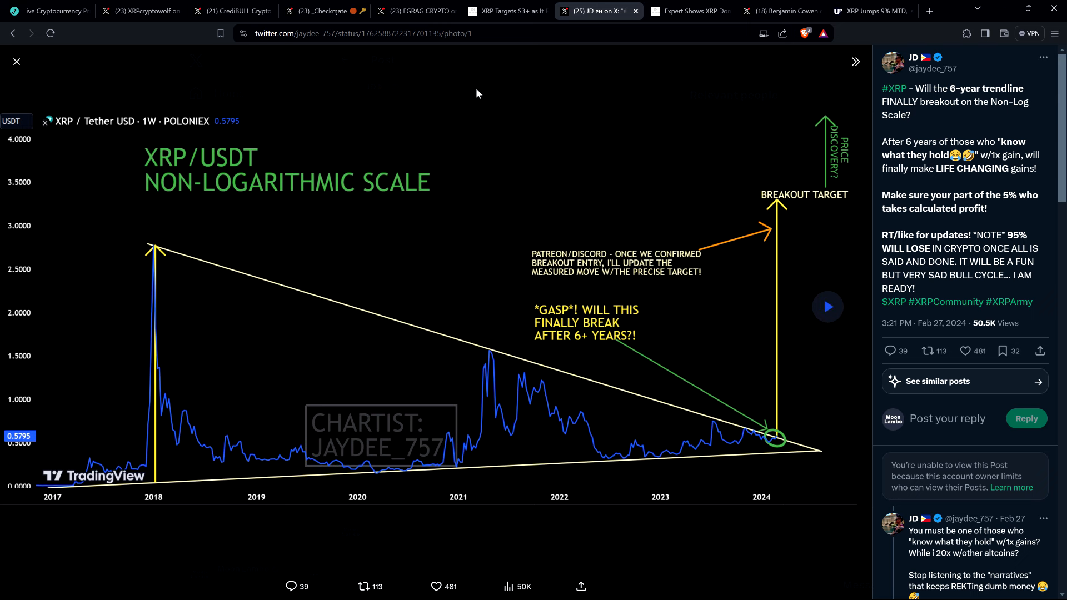